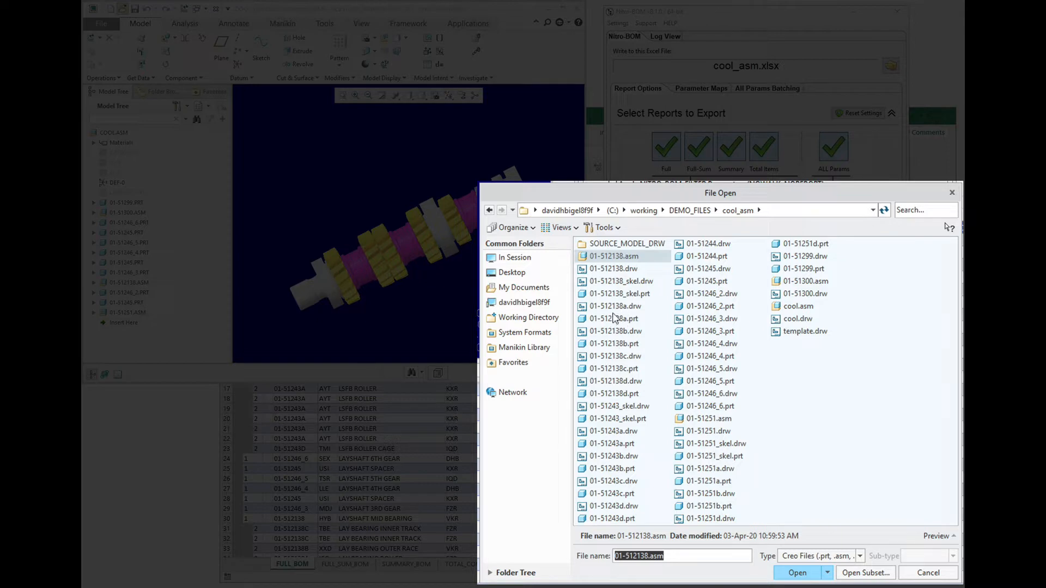
- Dismiss the File Open dialog, export cool.asm's reports to cool_asm.xlsx and show the ALL_PARAMS sheet
{"action": "left_click", "coordinate": [795, 572]}
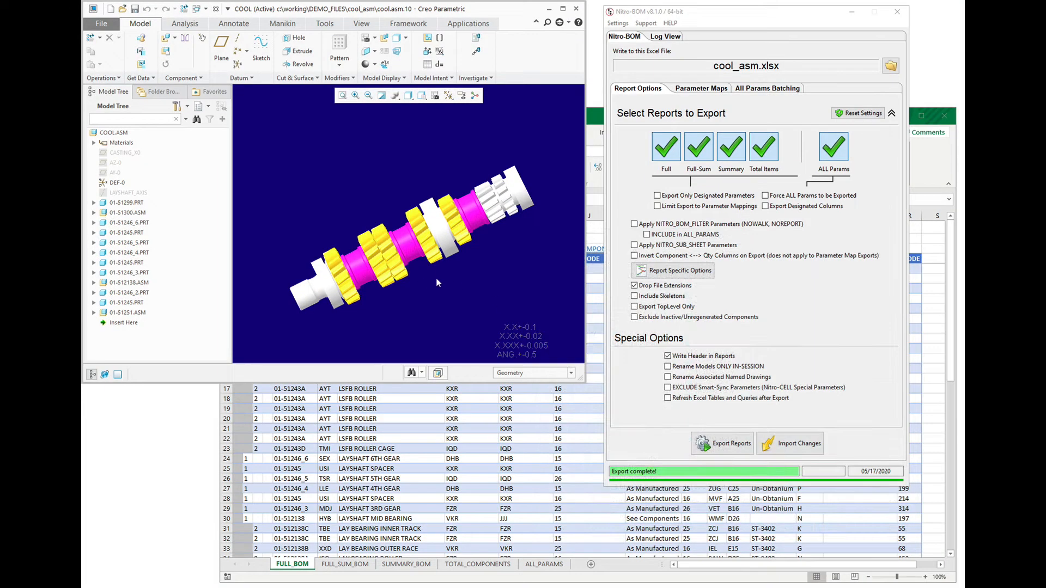
{"action": "left_click", "coordinate": [721, 443]}
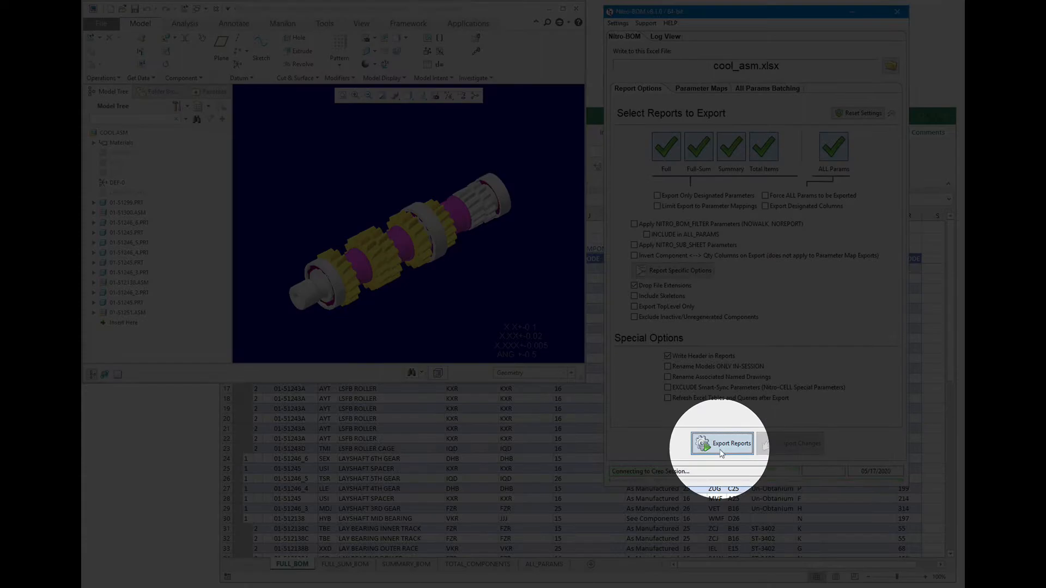
{"action": "left_click", "coordinate": [722, 444]}
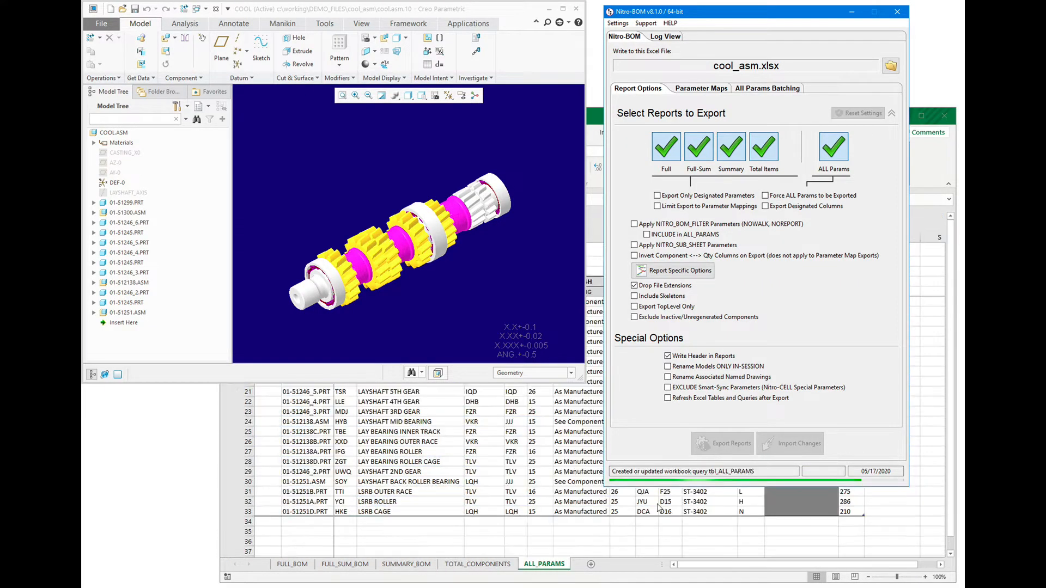
{"action": "left_click", "coordinate": [722, 443]}
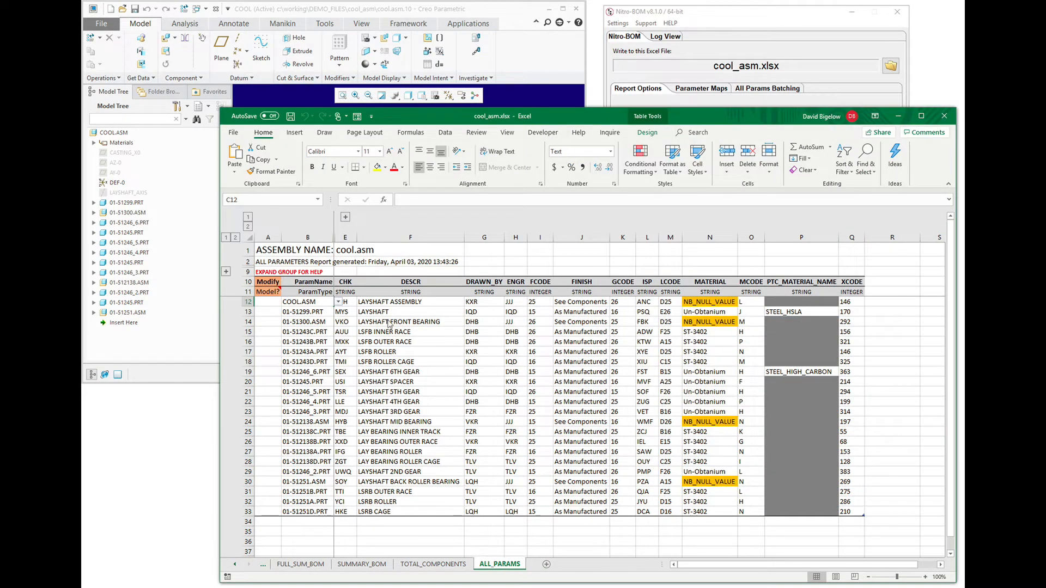
- Change the DESCR column's parameter type to RENAME
{"action": "left_click", "coordinate": [163, 184]}
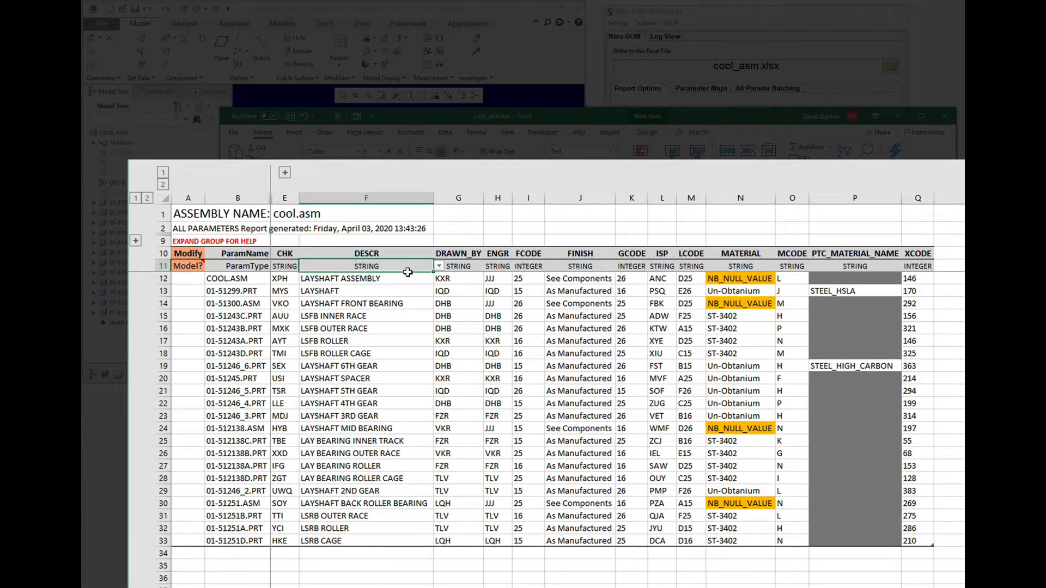
{"action": "left_click", "coordinate": [438, 266]}
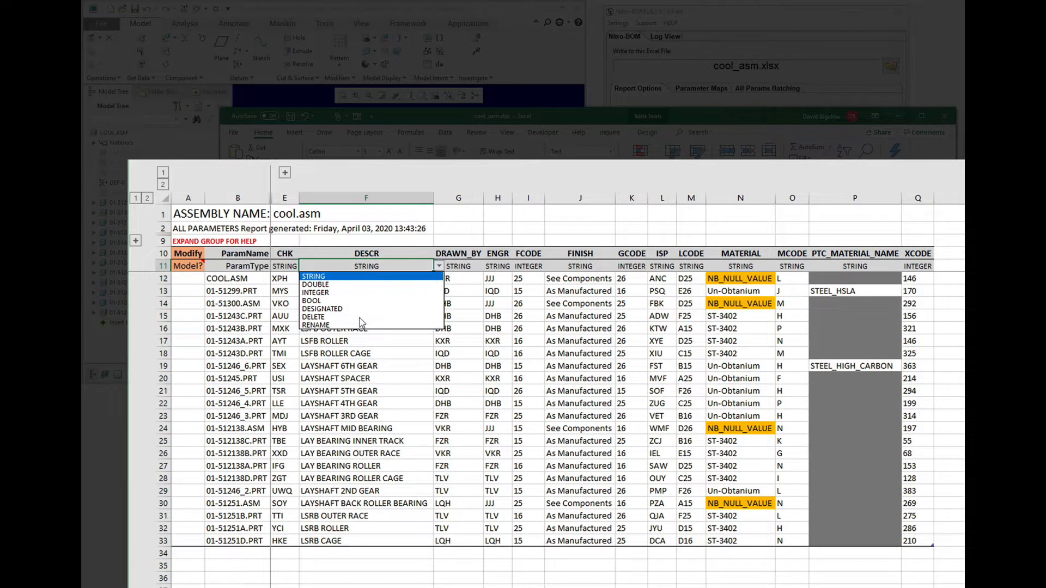
{"action": "left_click", "coordinate": [316, 325]}
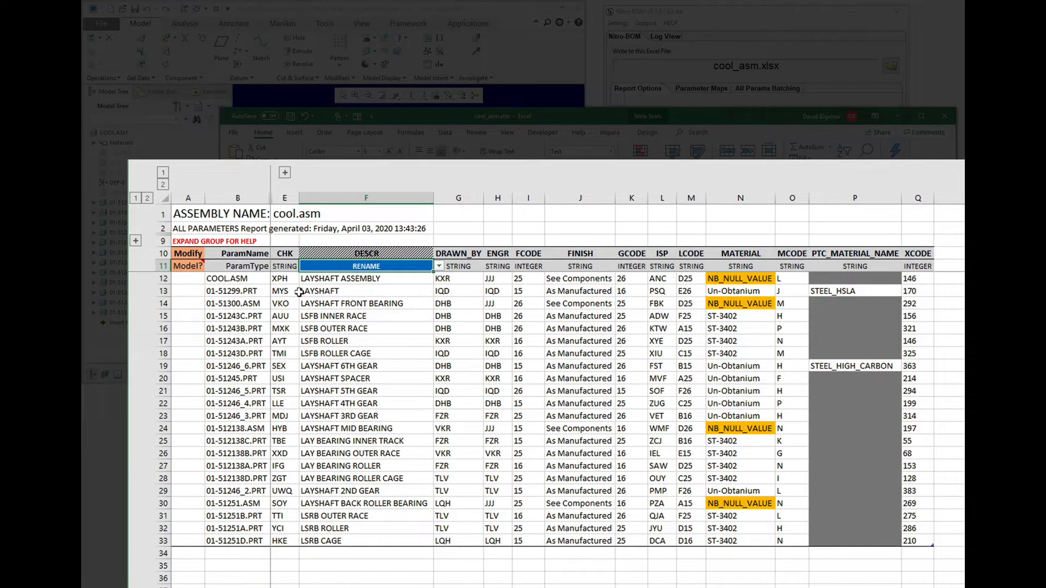
{"action": "mouse_move", "coordinate": [319, 431]}
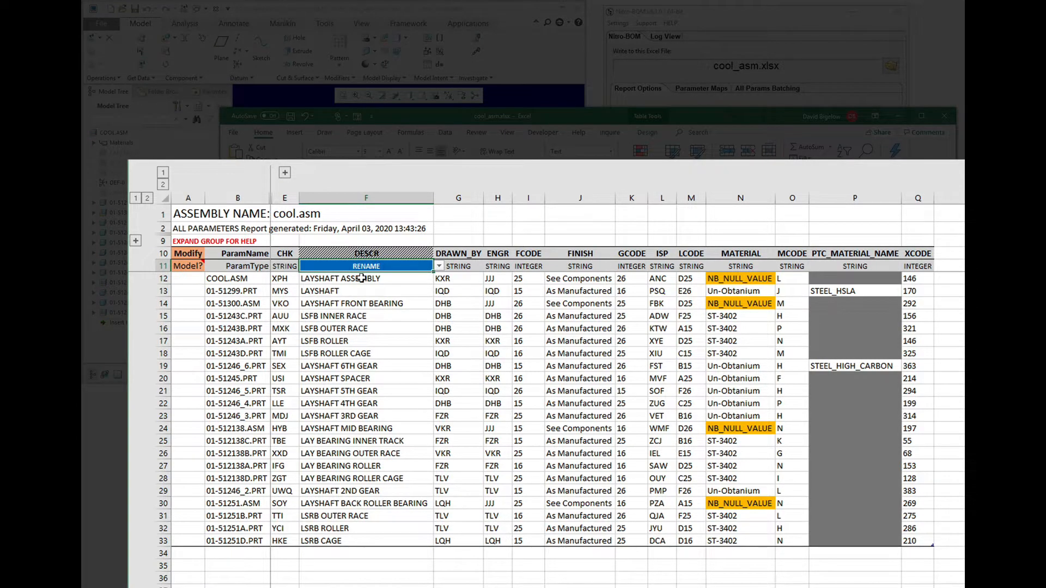
- Fill DESCR with DHB_ASY_0001–0022 and mark every row with x in the Modify column
{"action": "left_click", "coordinate": [366, 278]}
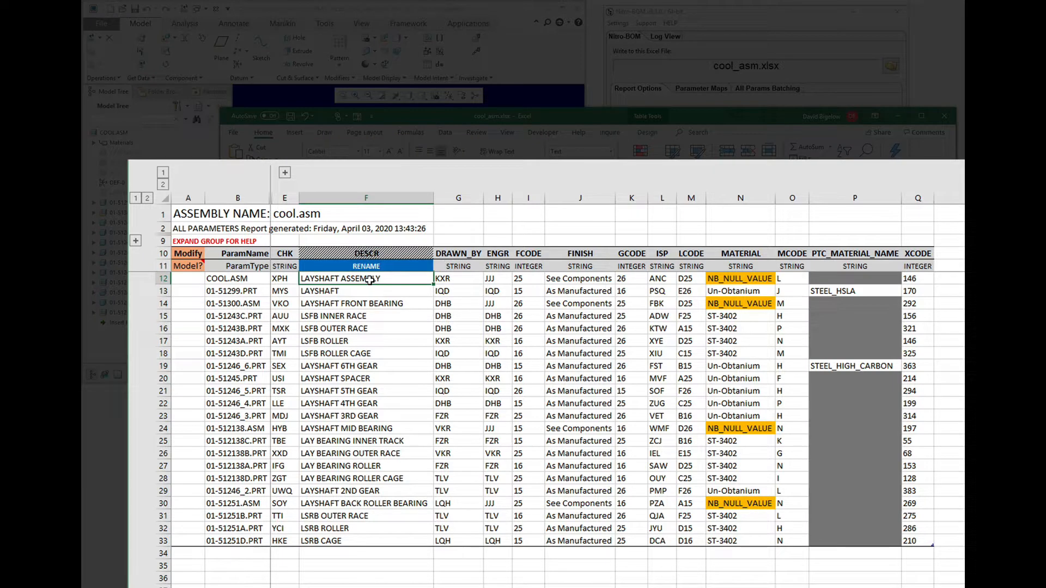
{"action": "type", "text": "DHB_ASY_0001"}
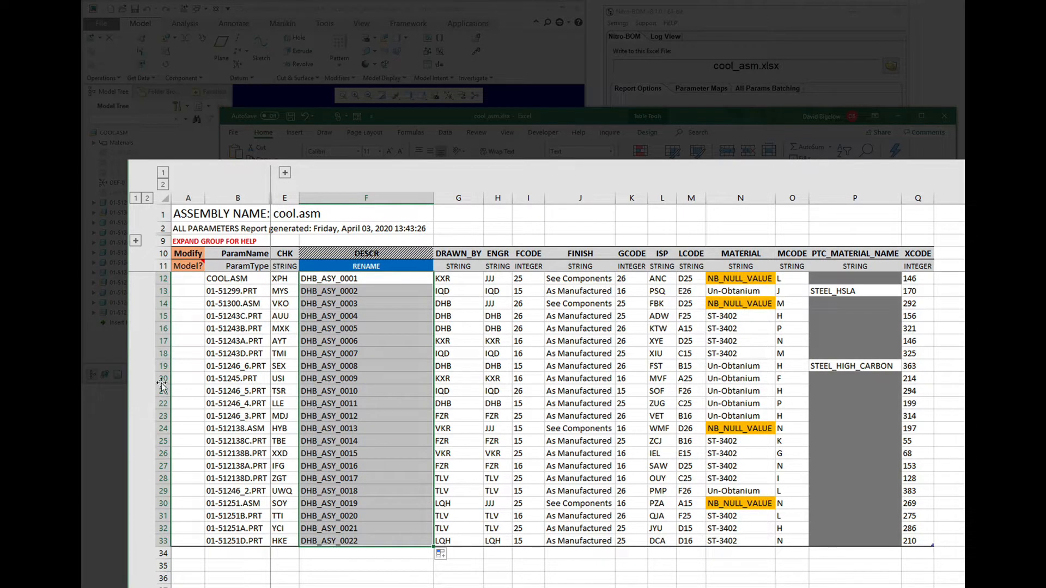
{"action": "left_click", "coordinate": [188, 278]}
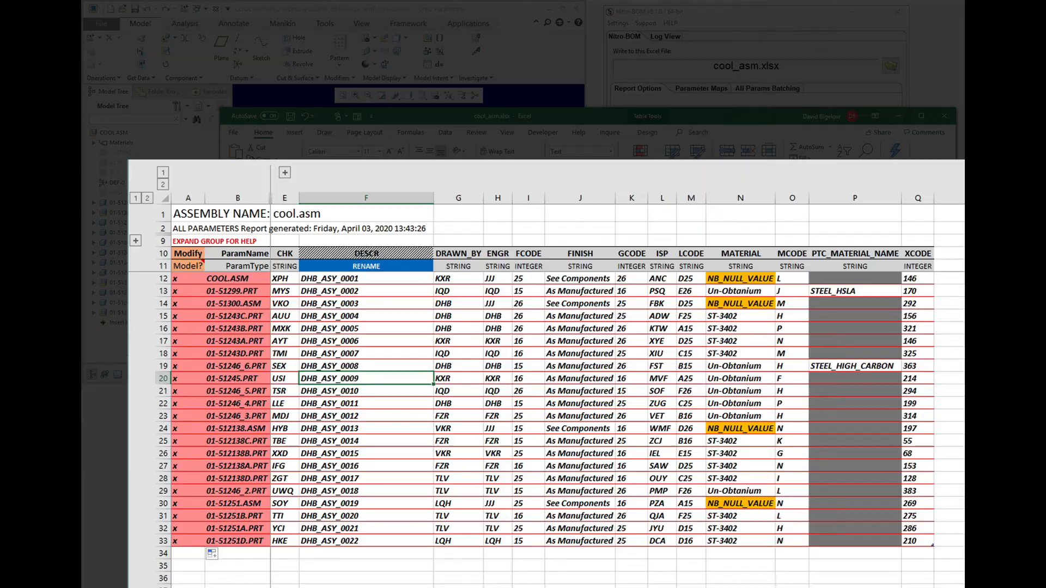
{"action": "left_click", "coordinate": [722, 443]}
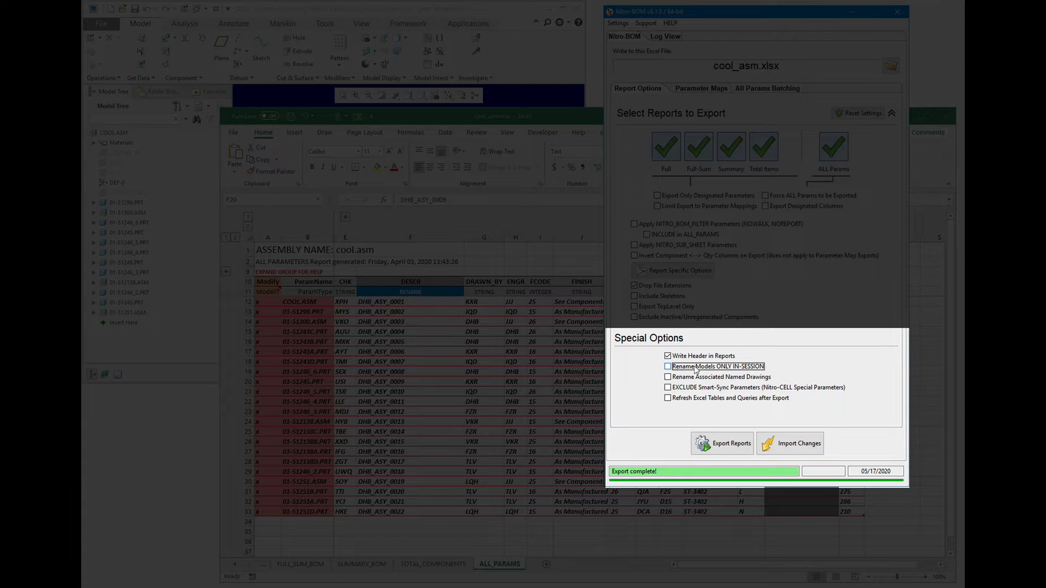
- Import the DHB_ASY renames for in-session models only, then re-export the BOM reports
{"action": "left_click", "coordinate": [667, 366]}
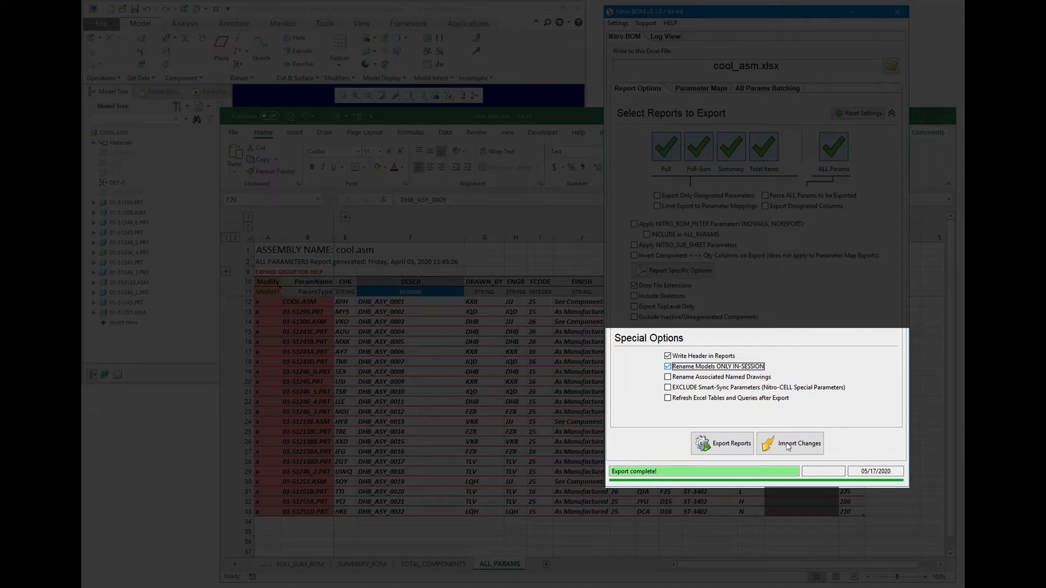
{"action": "left_click", "coordinate": [799, 444]}
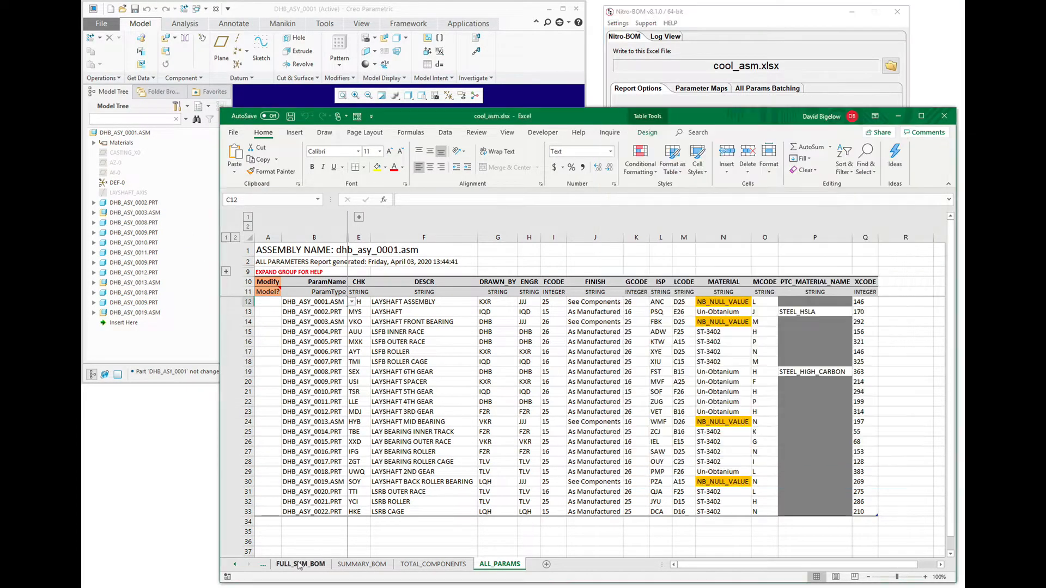
{"action": "left_click", "coordinate": [361, 563]}
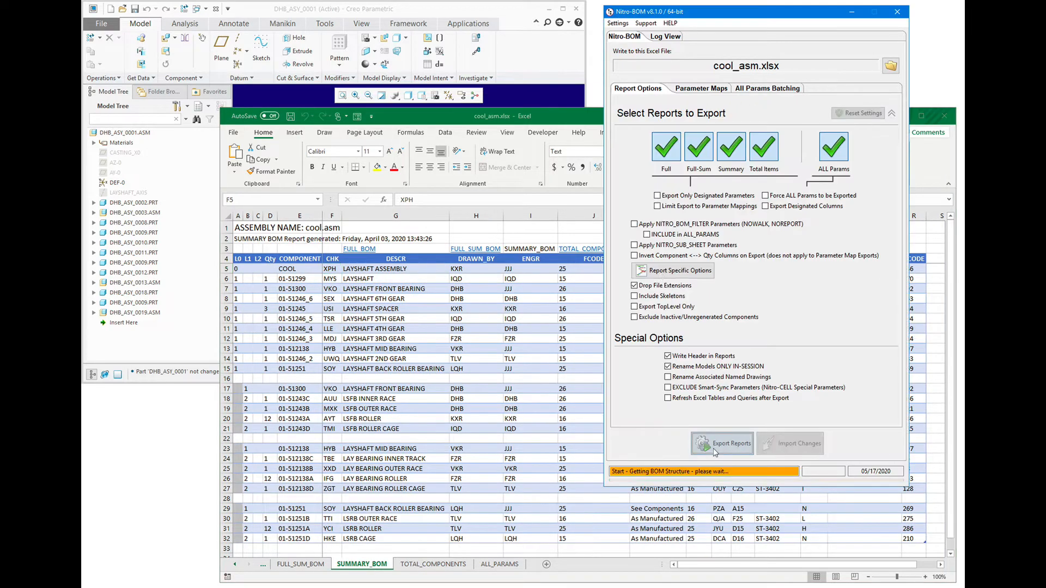
{"action": "left_click", "coordinate": [721, 443]}
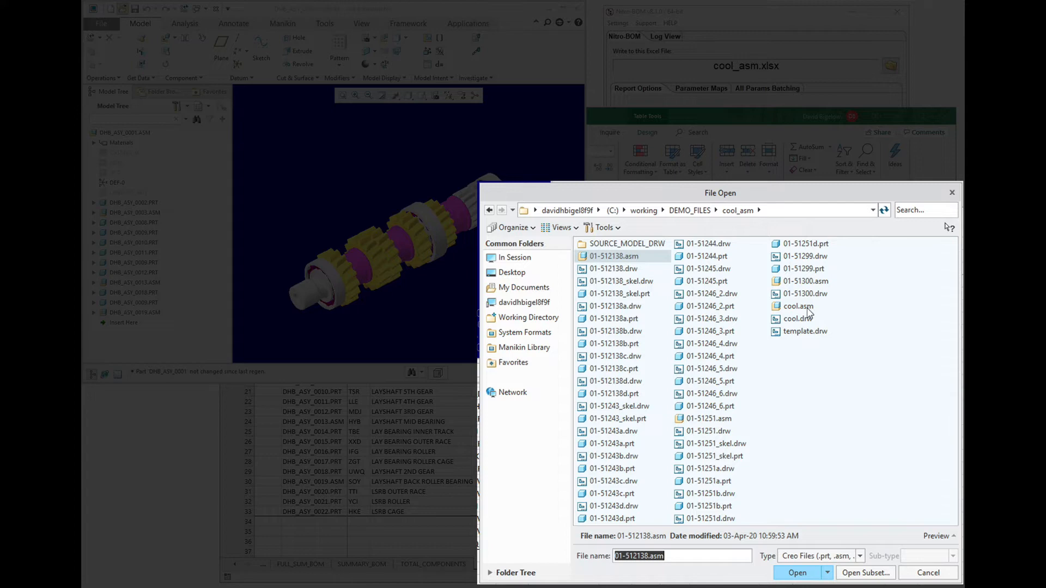
{"action": "mouse_move", "coordinate": [562, 471]}
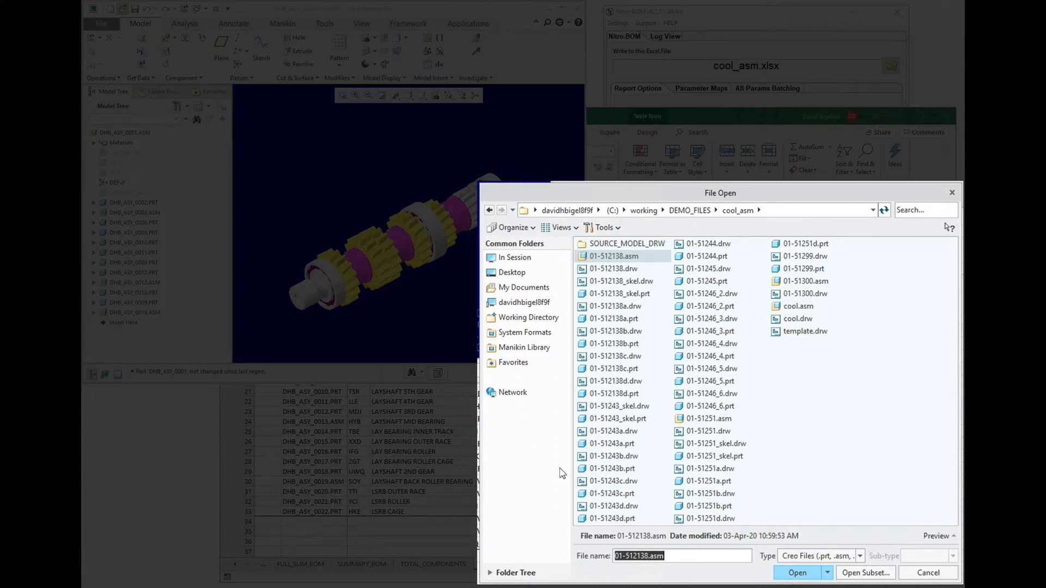
- Dismiss the File Open dialog and export the original cool.asm reports to the workbook
{"action": "left_click", "coordinate": [795, 572]}
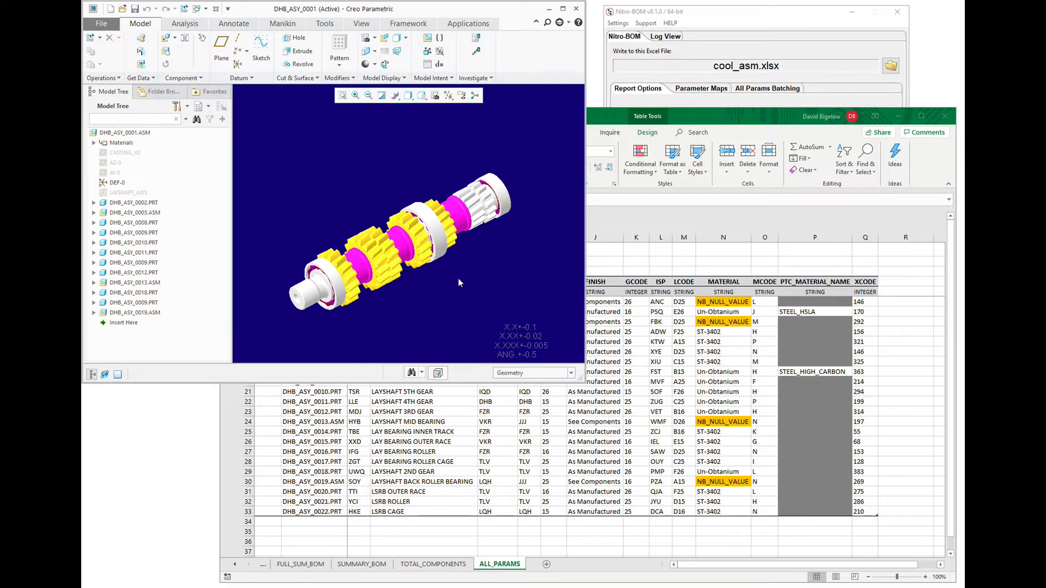
{"action": "mouse_move", "coordinate": [725, 102]}
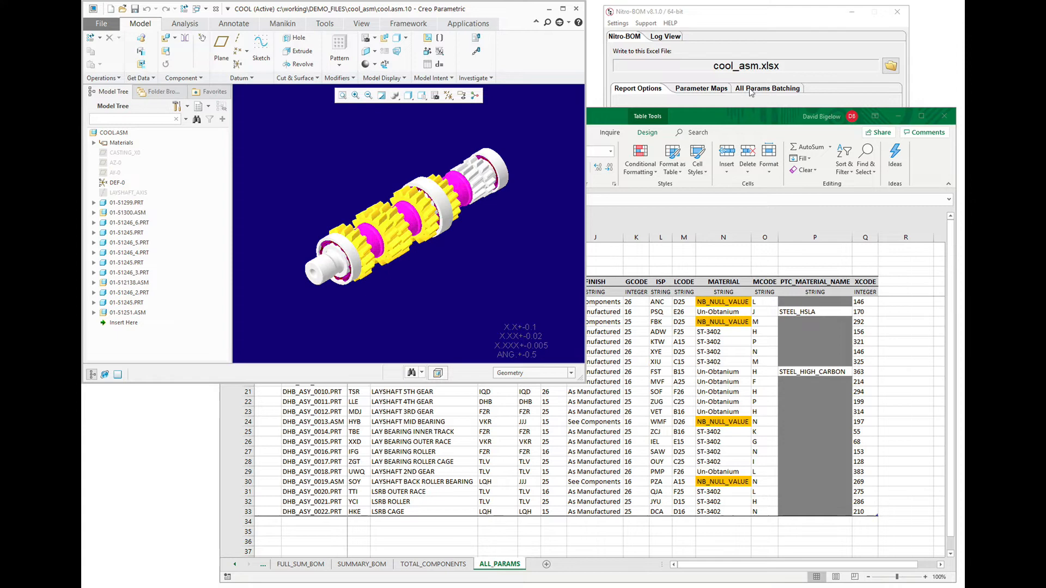
{"action": "left_click", "coordinate": [721, 443]}
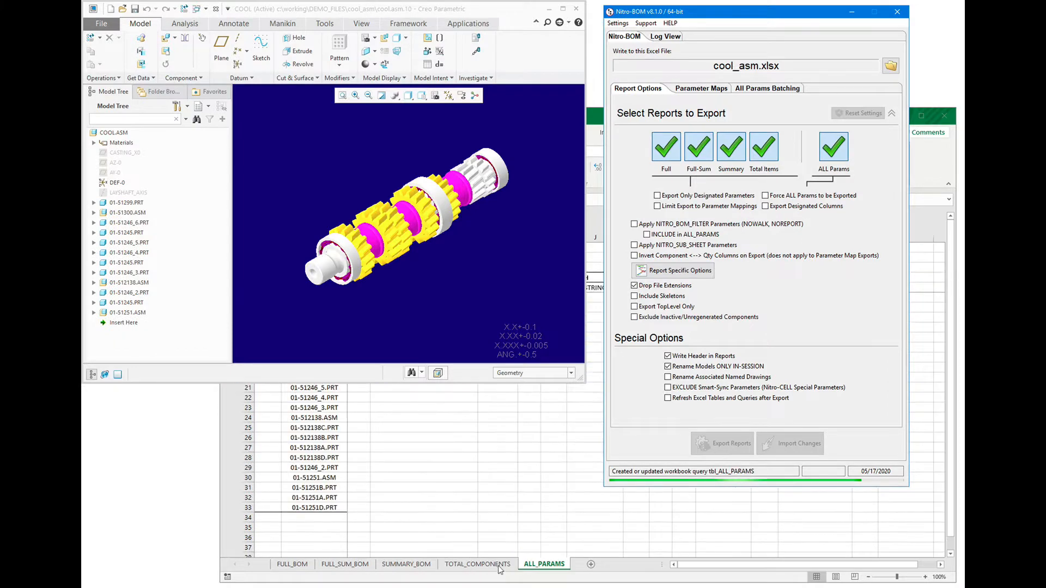
- Uncheck Rename Models ONLY IN-SESSION and enable Rename Associated Named Drawings
{"action": "left_click", "coordinate": [722, 443]}
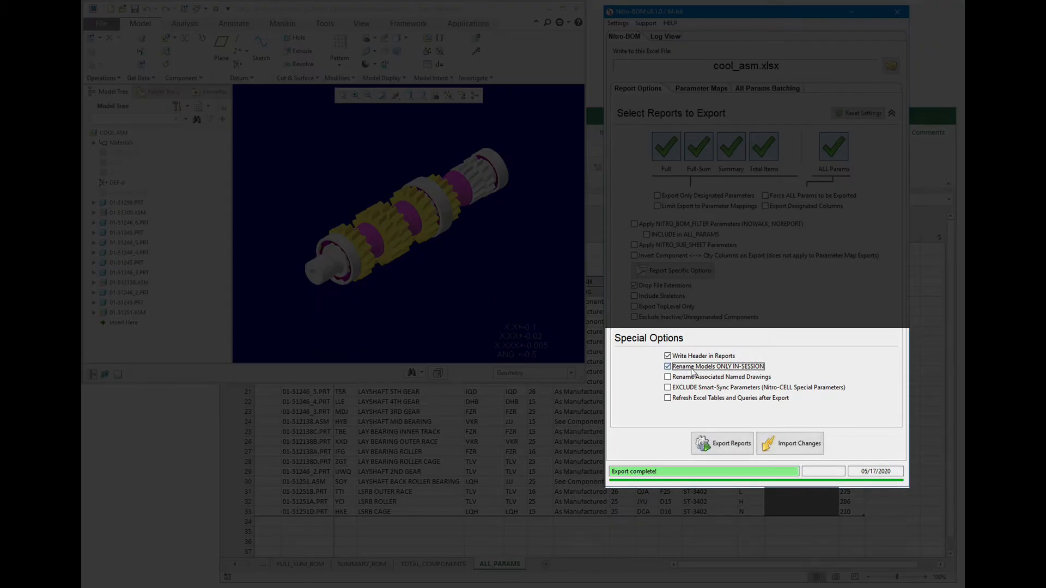
{"action": "left_click", "coordinate": [666, 366]}
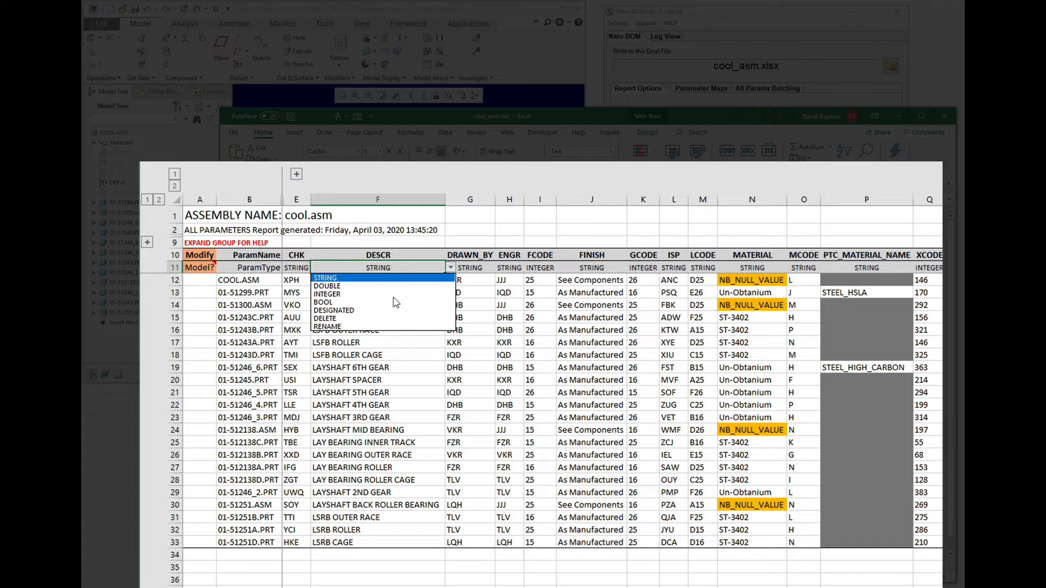
- Set DESCR to RENAME and fill it with JKB_00001–JKB_00022 names, rows marked for modification
{"action": "left_click", "coordinate": [328, 326]}
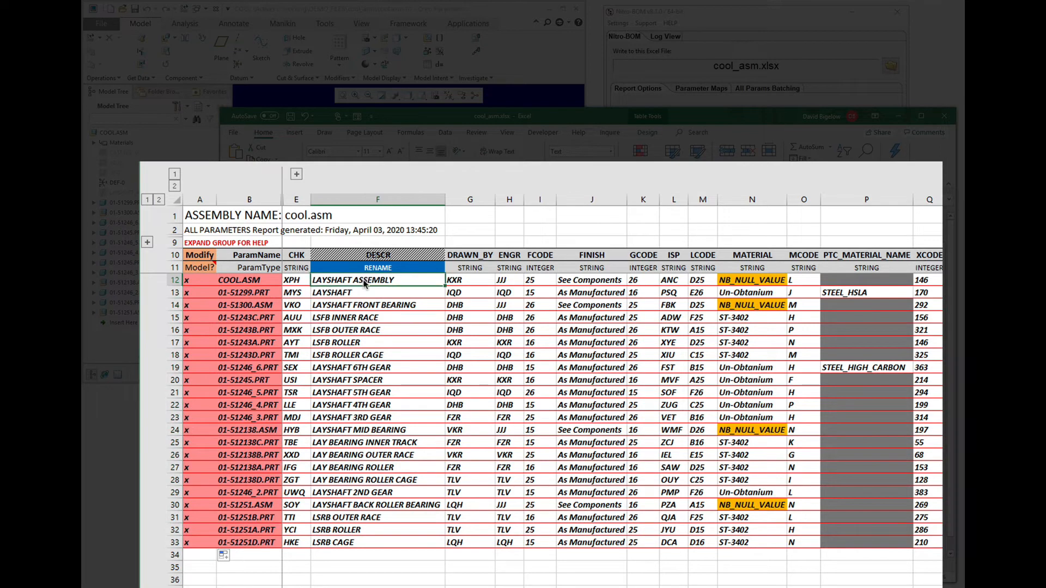
{"action": "type", "text": "JKB_00001"}
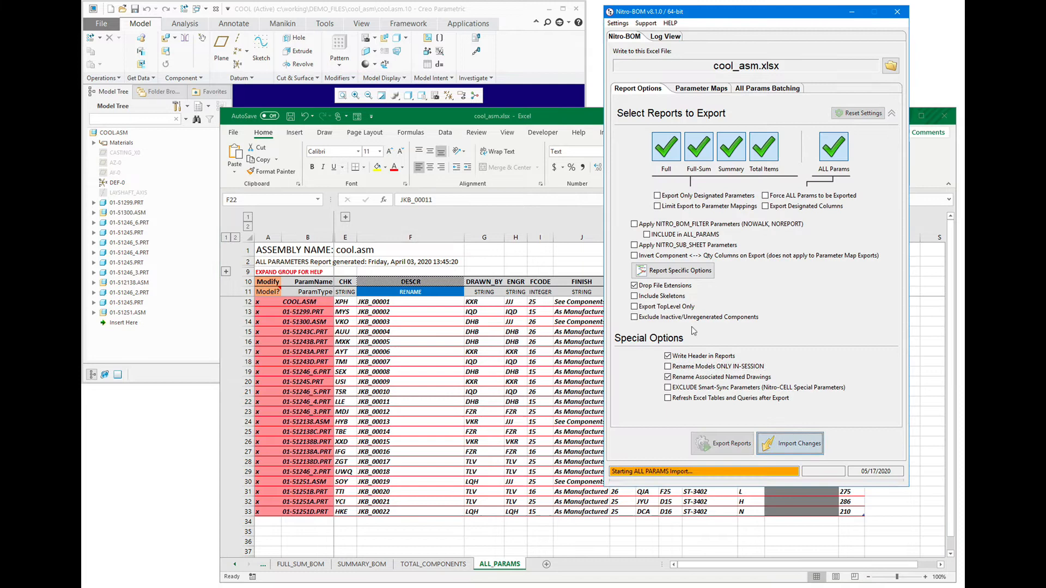
- Import the JKB_000xx renames into Creo and acknowledge the assembly-saved and rename notices
{"action": "left_click", "coordinate": [790, 443]}
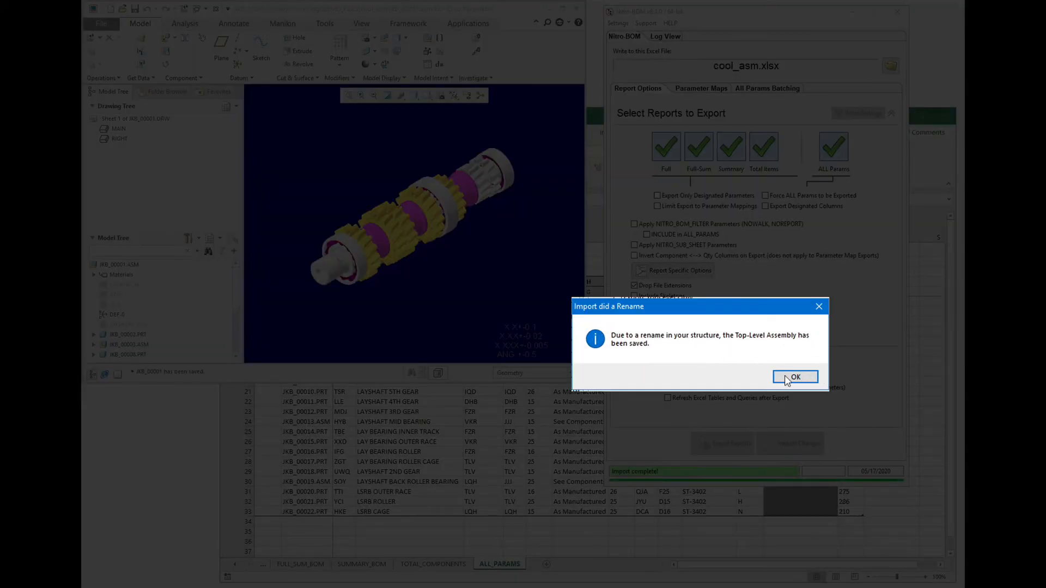
{"action": "left_click", "coordinate": [794, 377]}
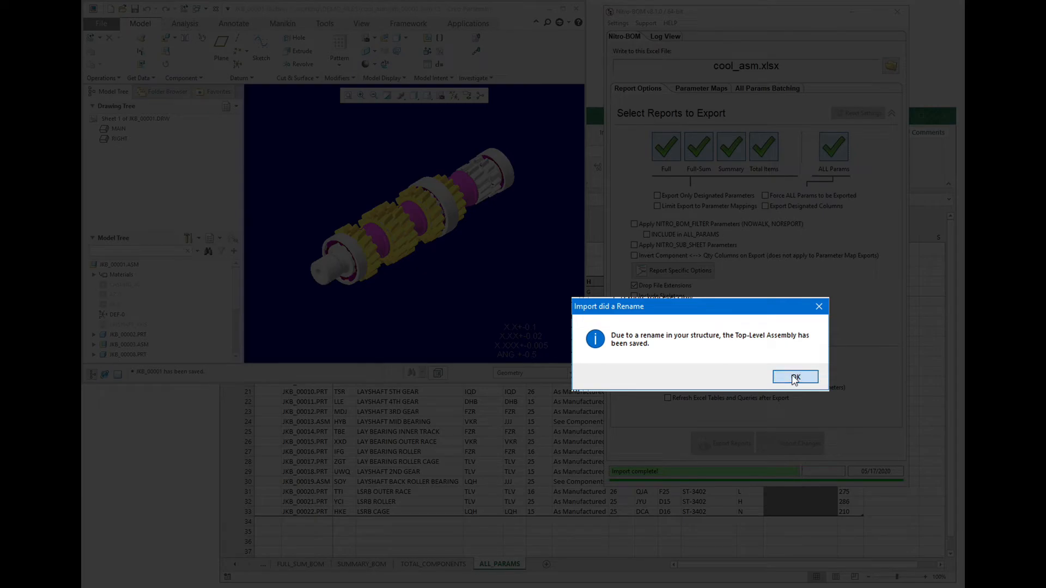
{"action": "left_click", "coordinate": [795, 377]}
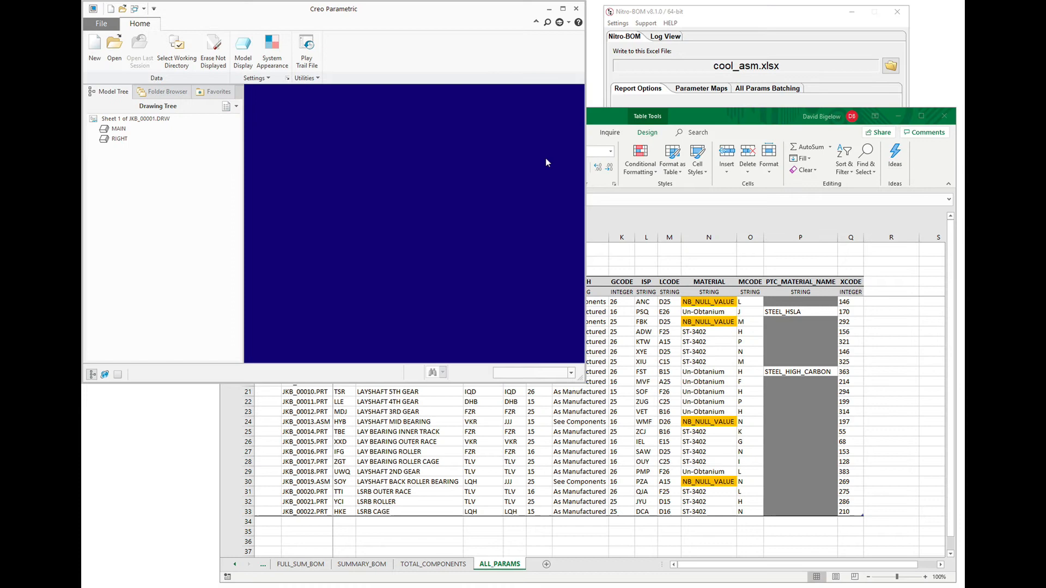
- Open the renamed drawing jkb_00011.drw from the working folder to verify its name
{"action": "left_click", "coordinate": [115, 45]}
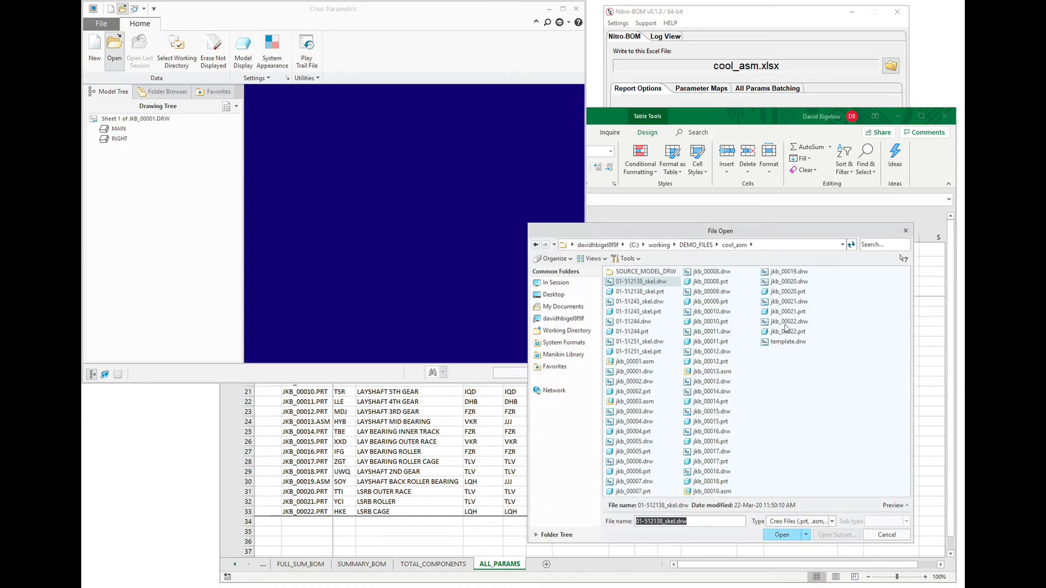
{"action": "left_click", "coordinate": [782, 534]}
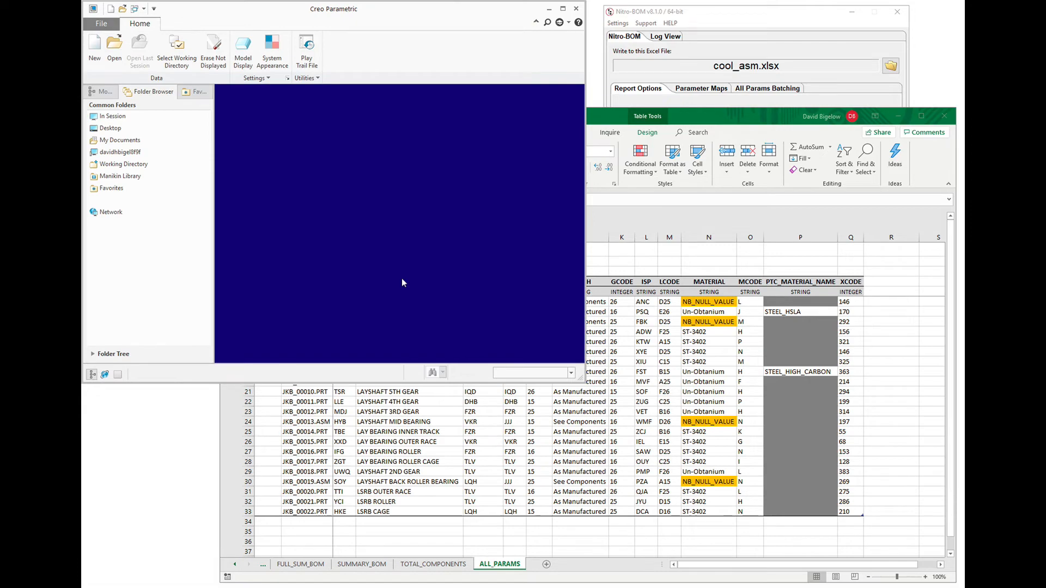
{"action": "left_click", "coordinate": [114, 47]}
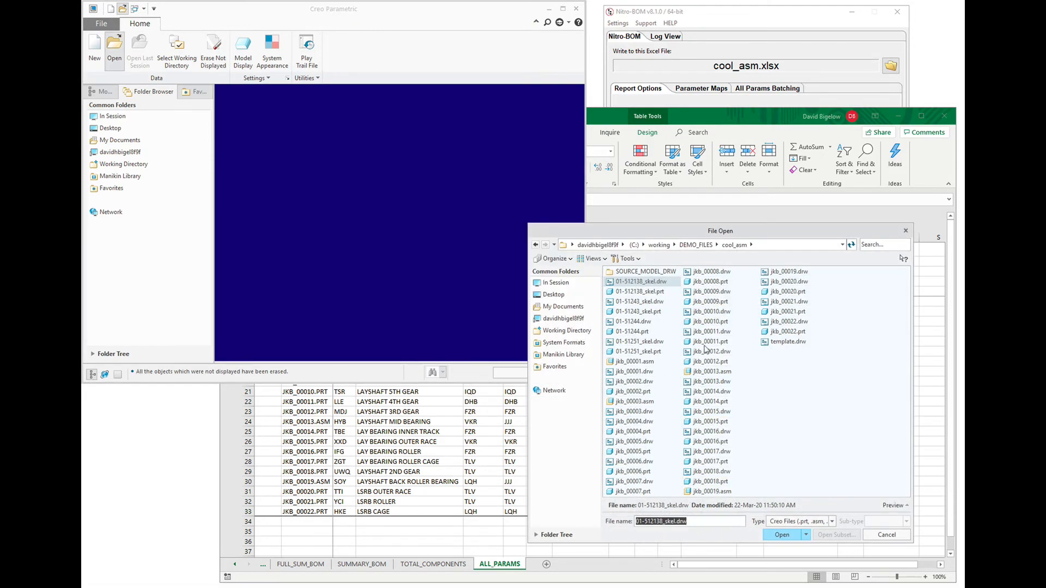
{"action": "left_click", "coordinate": [781, 533]}
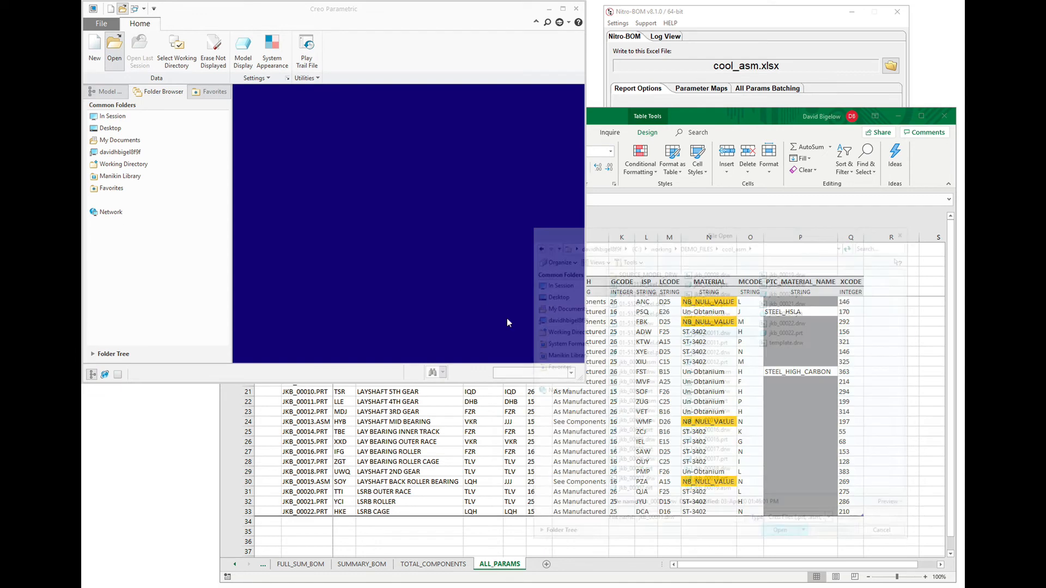
{"action": "left_click", "coordinate": [779, 531]}
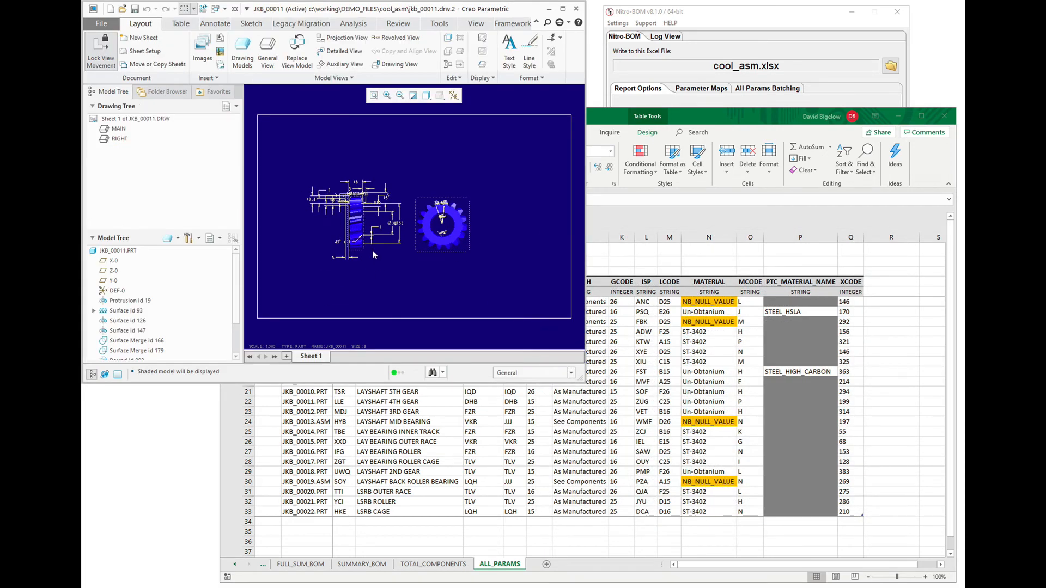
{"action": "mouse_move", "coordinate": [349, 254]}
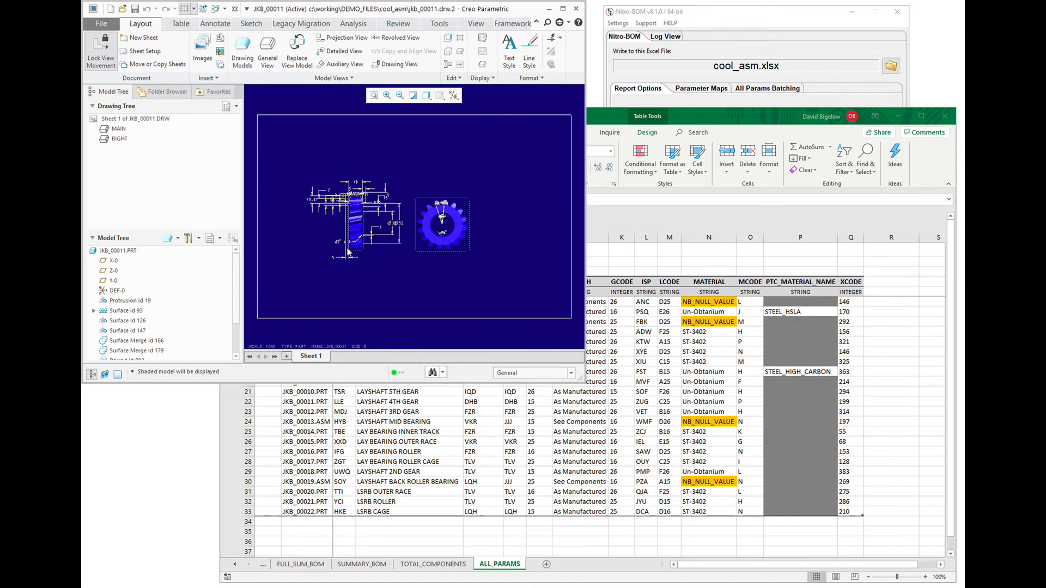
{"action": "mouse_move", "coordinate": [462, 179]}
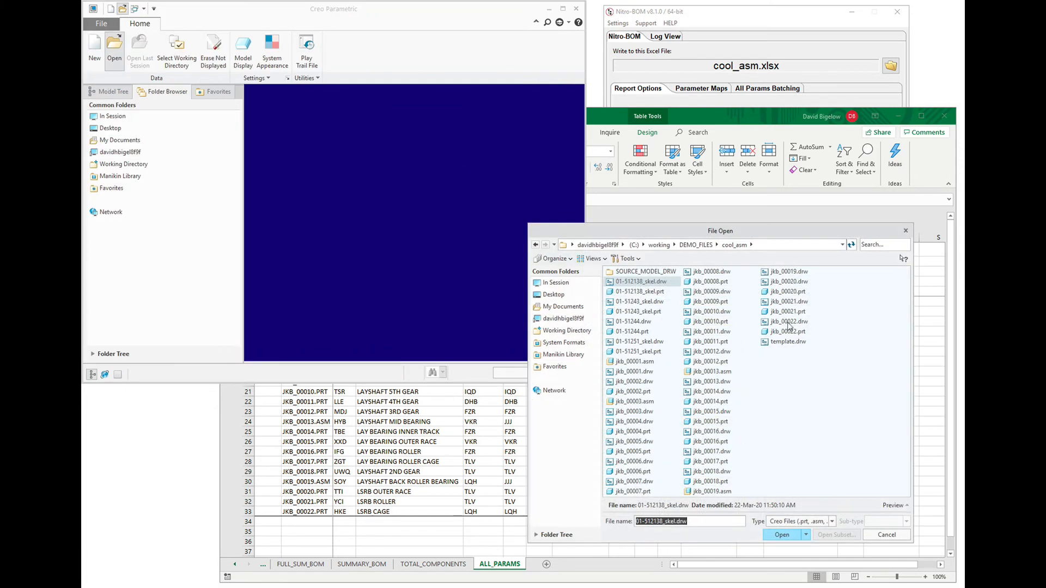
- Filter the file list by *.asm and open the renamed top assembly jkb_00001.asm
{"action": "type", "text": "*.asm"}
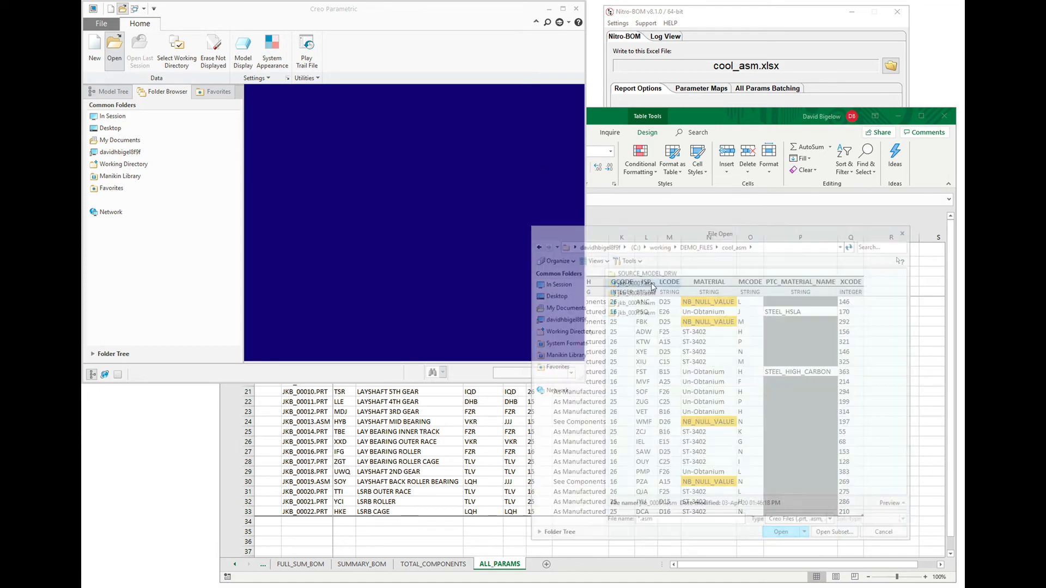
{"action": "left_click", "coordinate": [779, 532]}
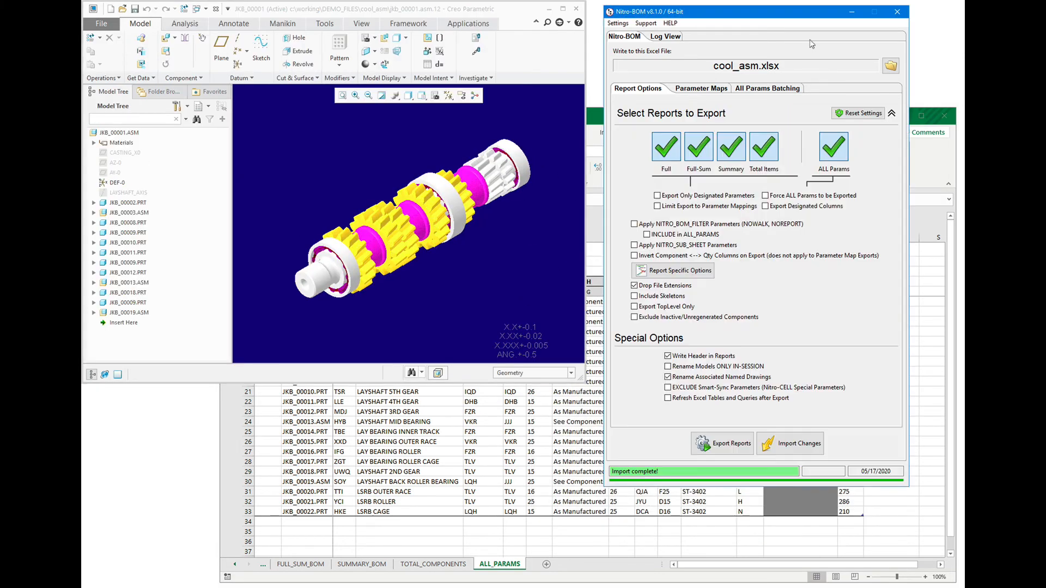
- Export reports for jkb_00001.asm and review the FULL_SUM_BOM sheet listing JKB_000xx components
{"action": "left_click", "coordinate": [721, 443]}
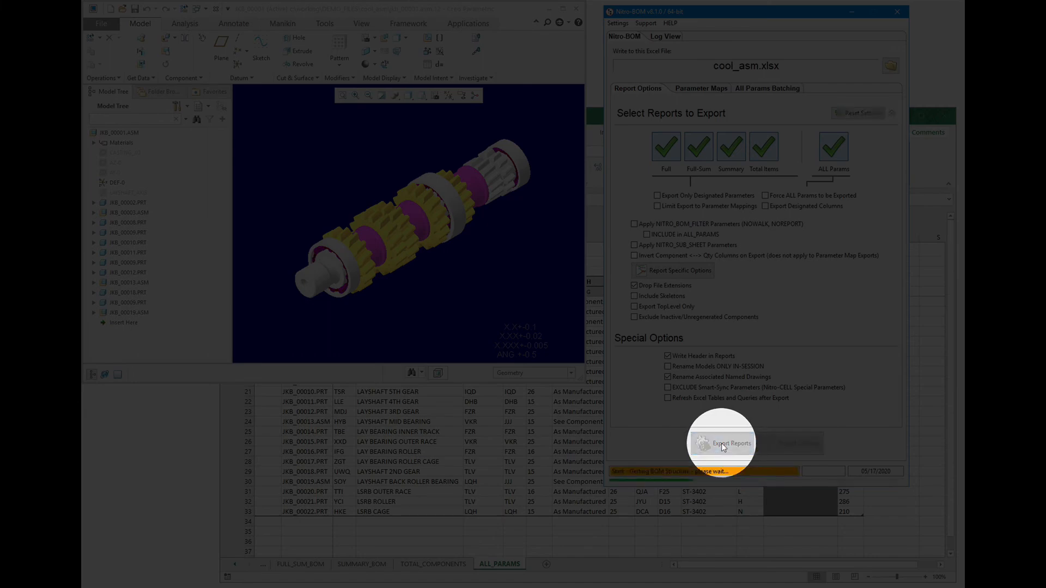
{"action": "left_click", "coordinate": [721, 443]}
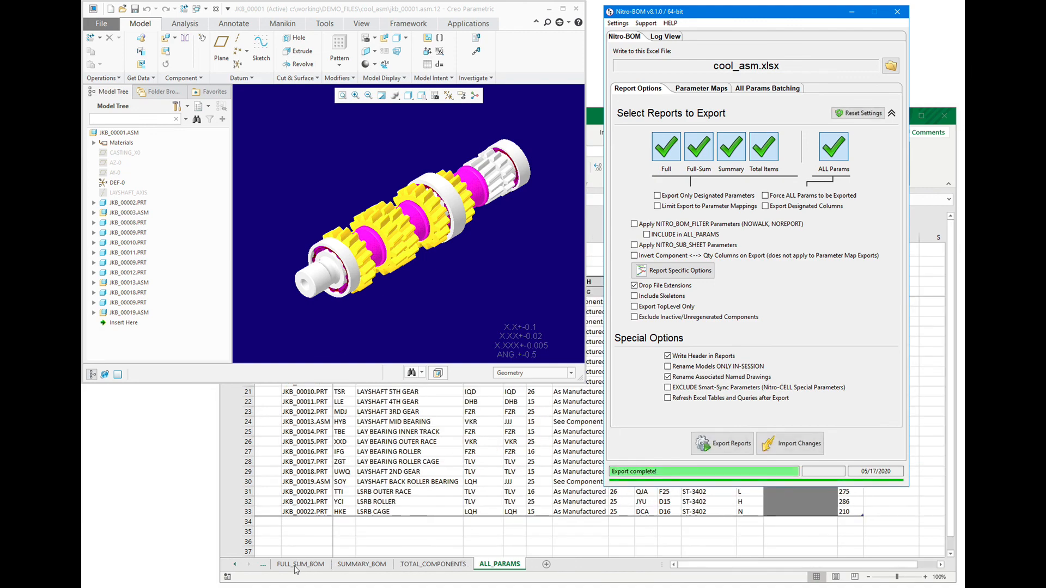
{"action": "left_click", "coordinate": [299, 564]}
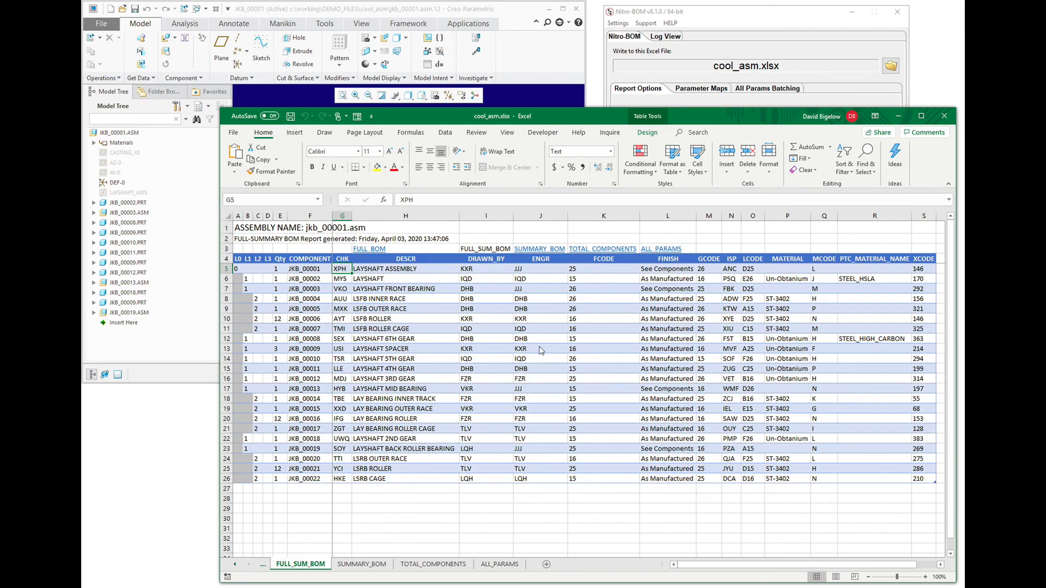